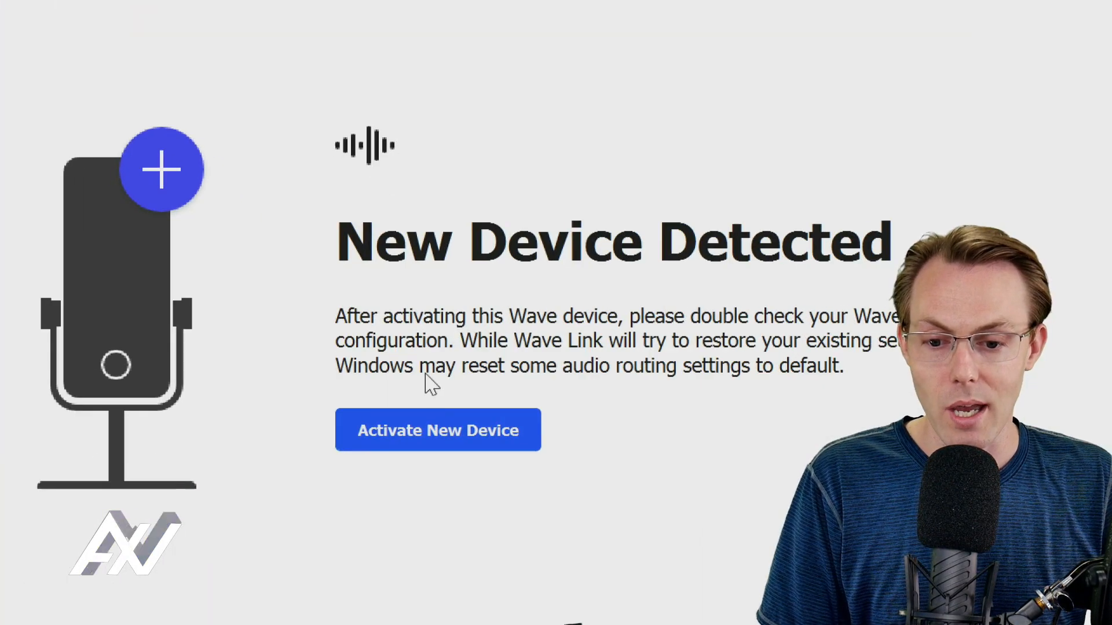
Step: Activate the newly detected Wave microphone so Elgato Wave:1 appears as a mixer input
left_click(438, 430)
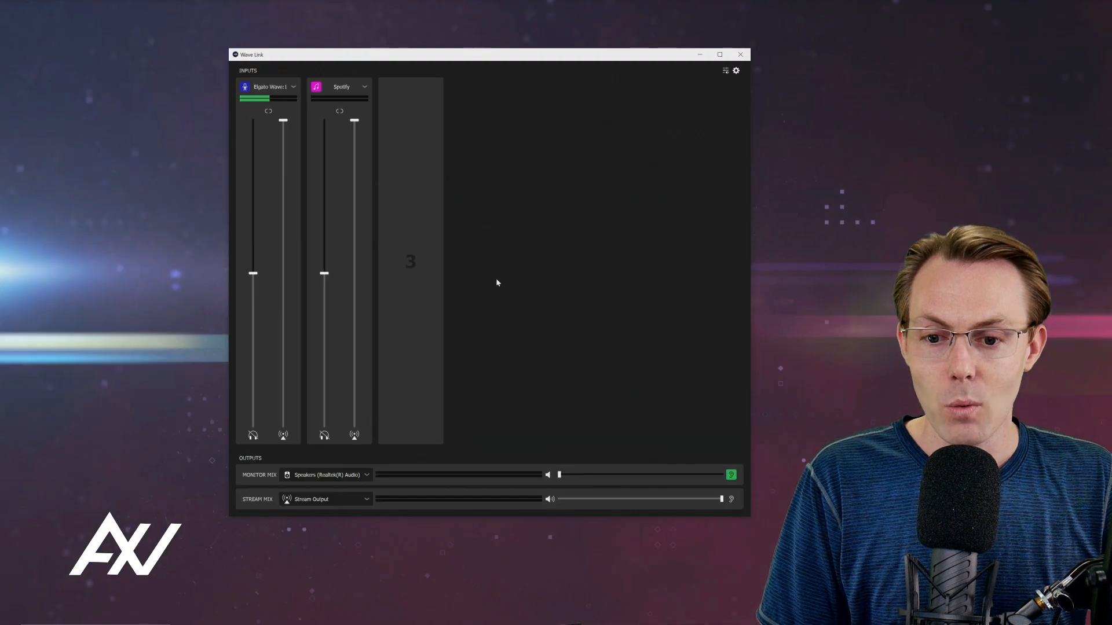
mouse_move(498, 218)
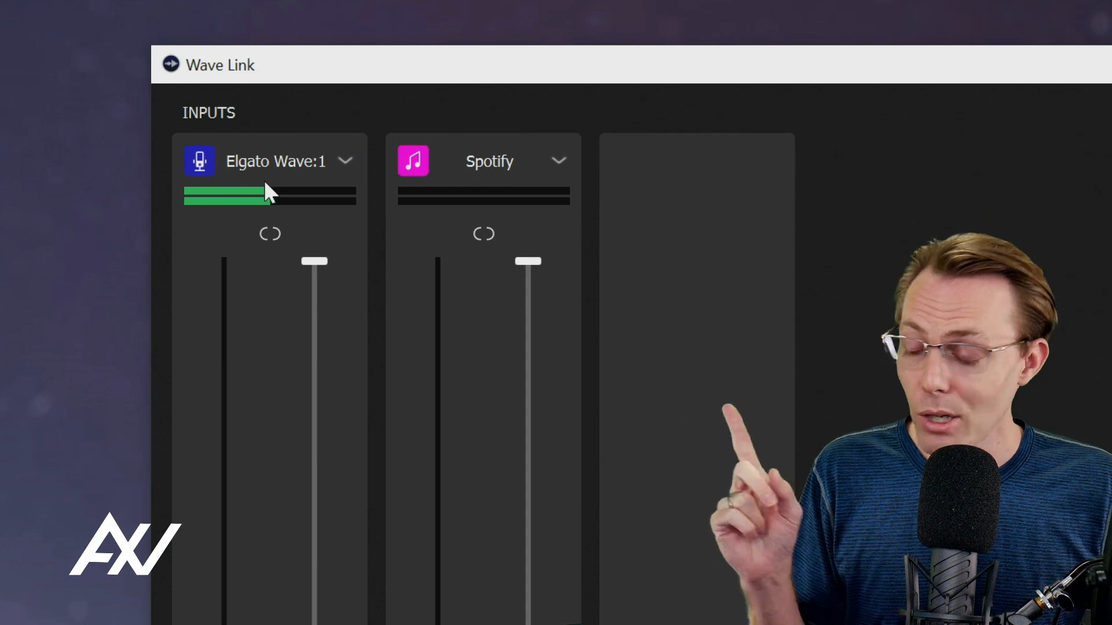
mouse_move(296, 183)
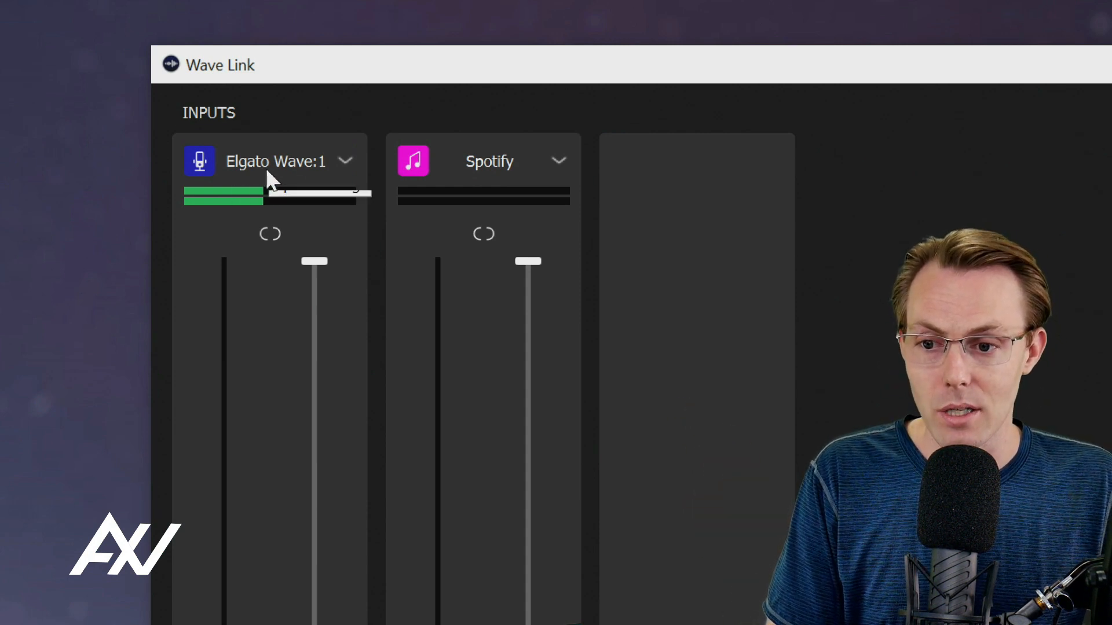
mouse_move(347, 167)
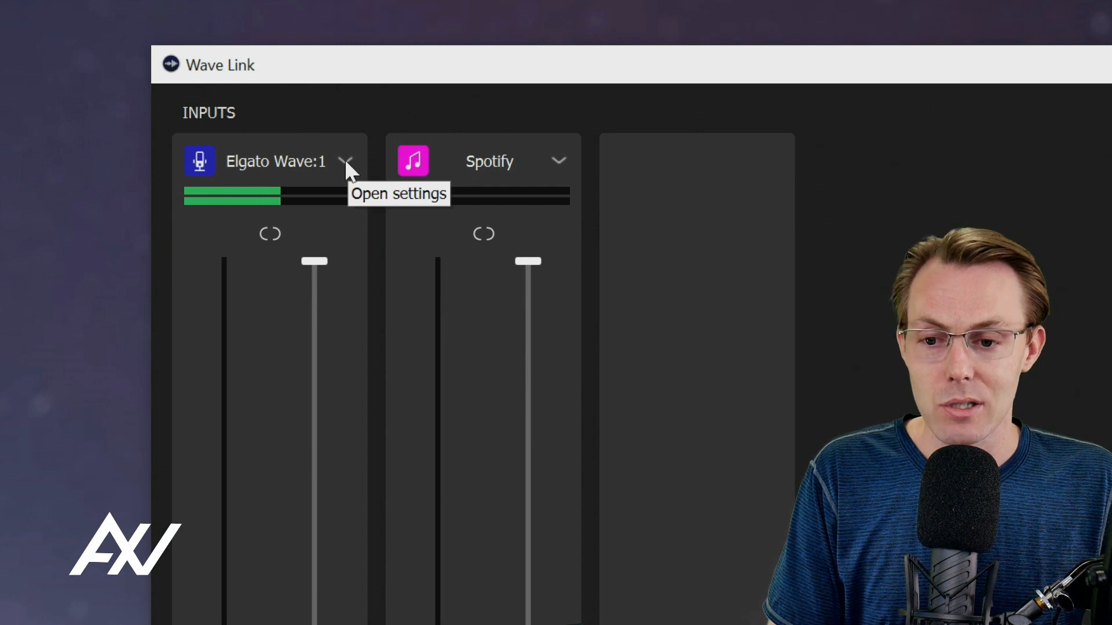
Step: Show the Elgato Wave:1 settings panel down to the Clipguard and Enhanced Lowcut Filter enhancements
left_click(346, 161)
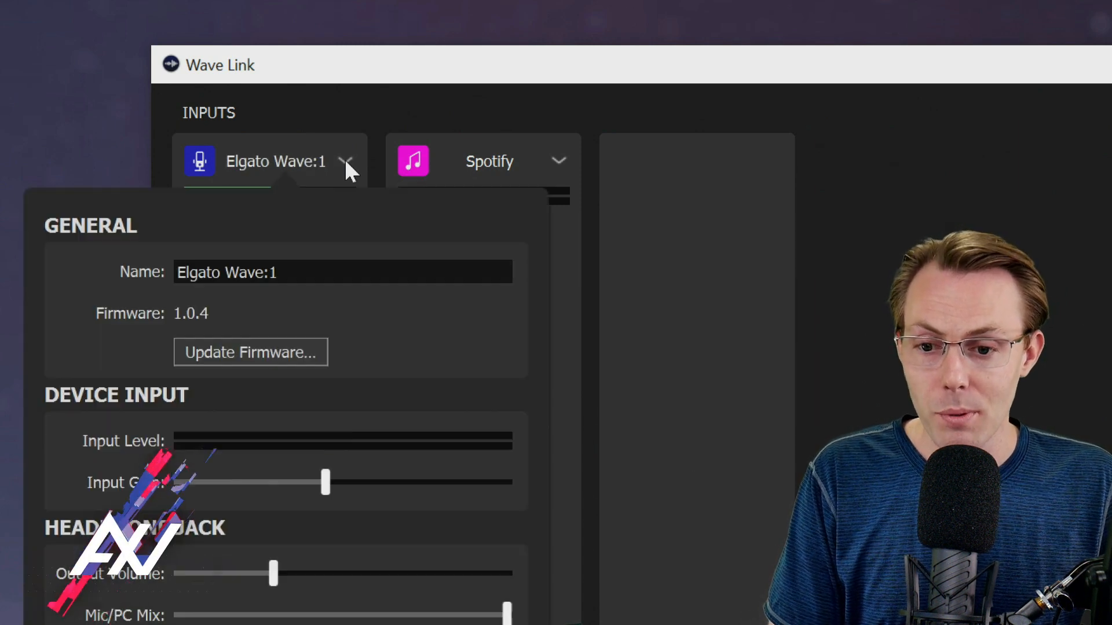
scroll("down", 3)
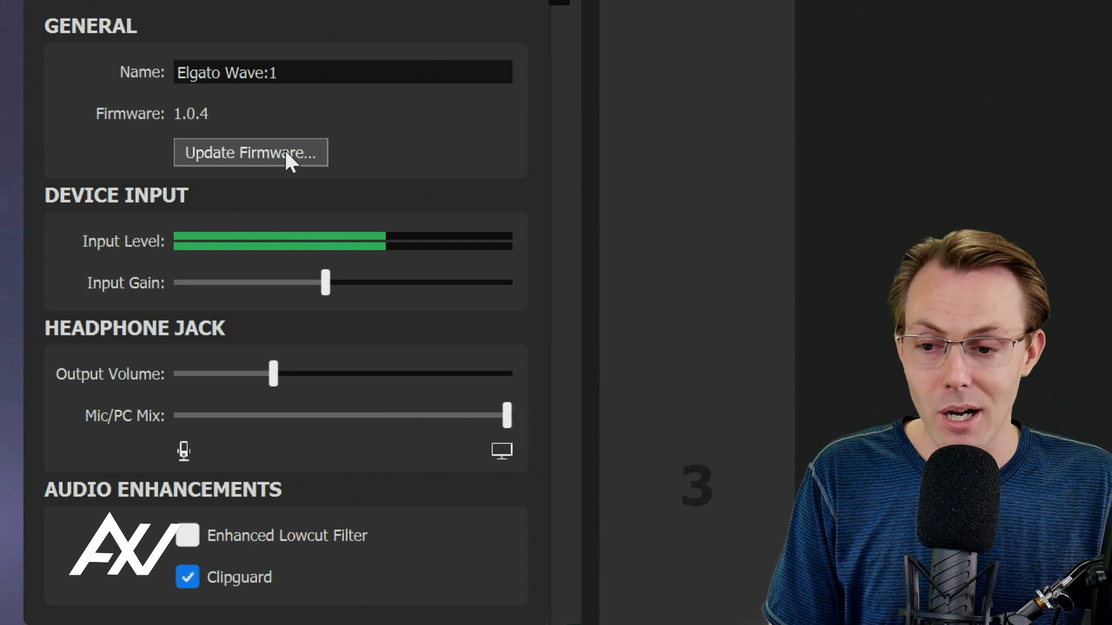
Step: Start the Wave:1 firmware update and confirm it in the Firmware Update dialog
left_click(251, 153)
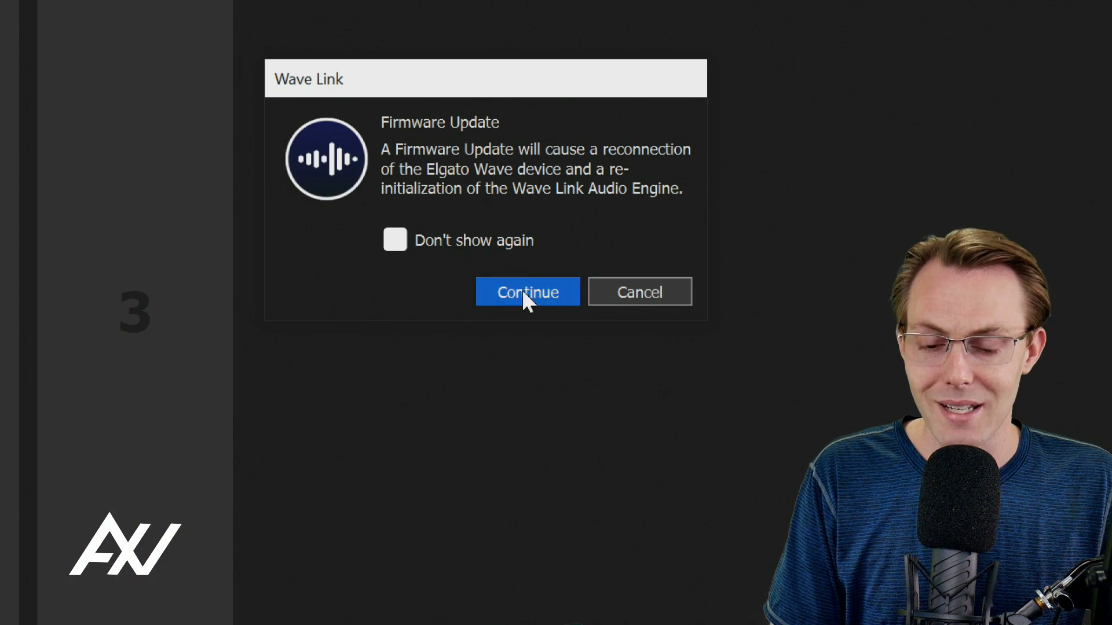
left_click(527, 292)
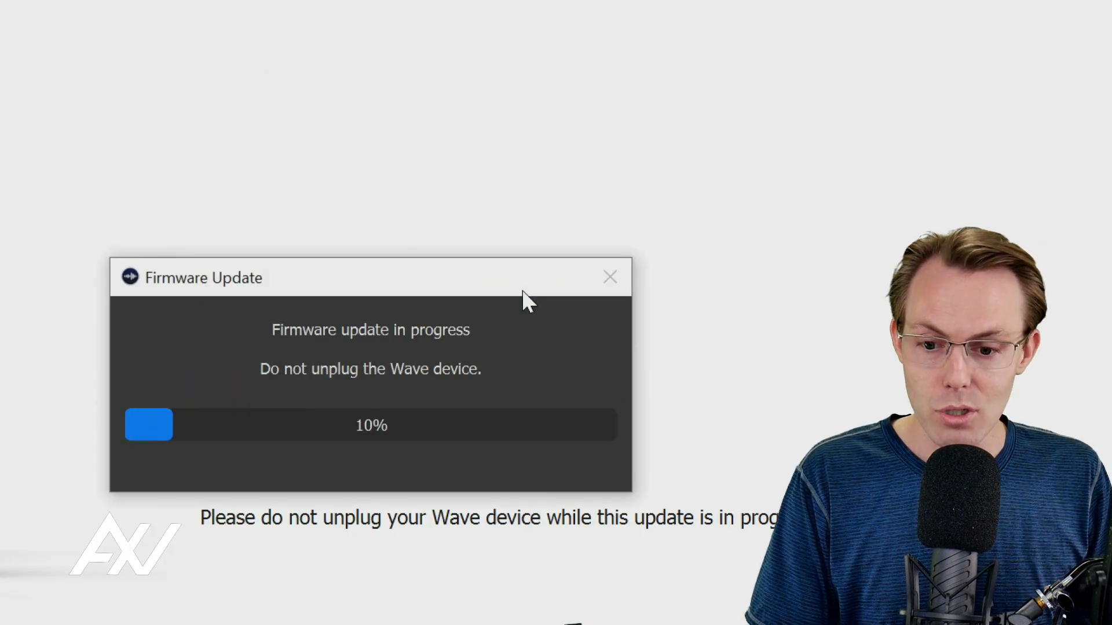